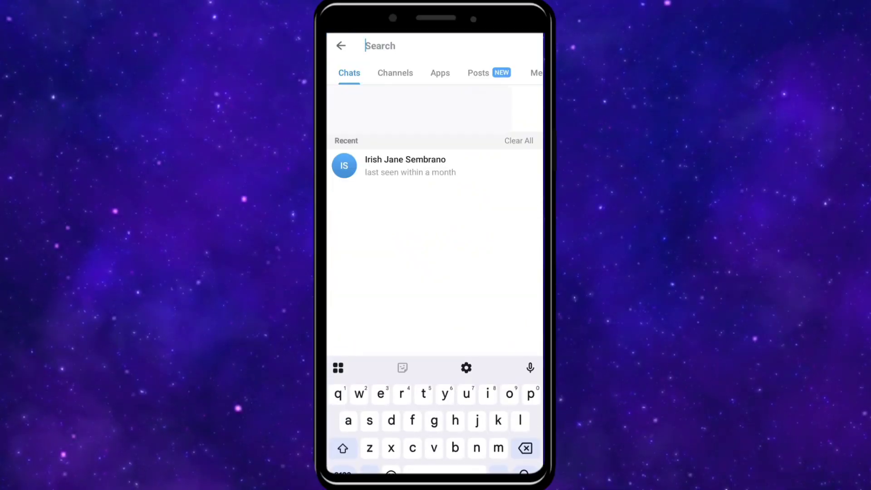
Type 'botfath' into the Telegram search field to find BotFather.
text(botfath)
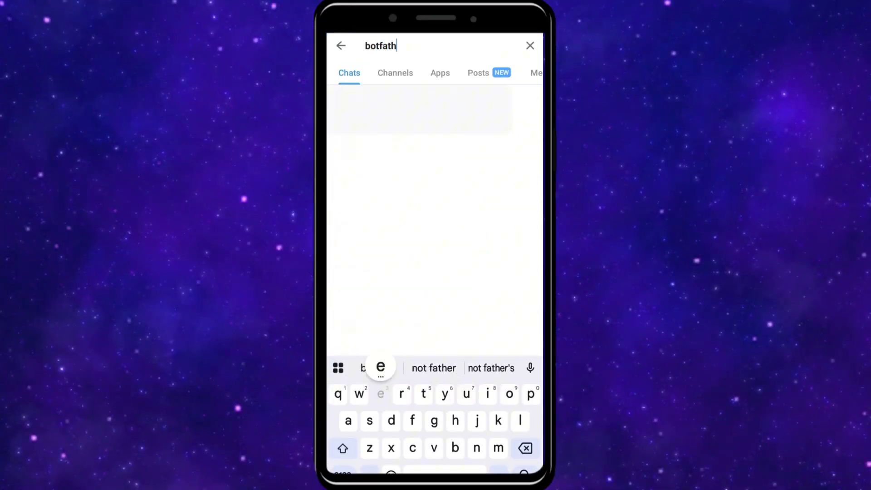
Finish typing 'botfather', open the verified BotFather chat, start it, and focus the message box.
text(er)
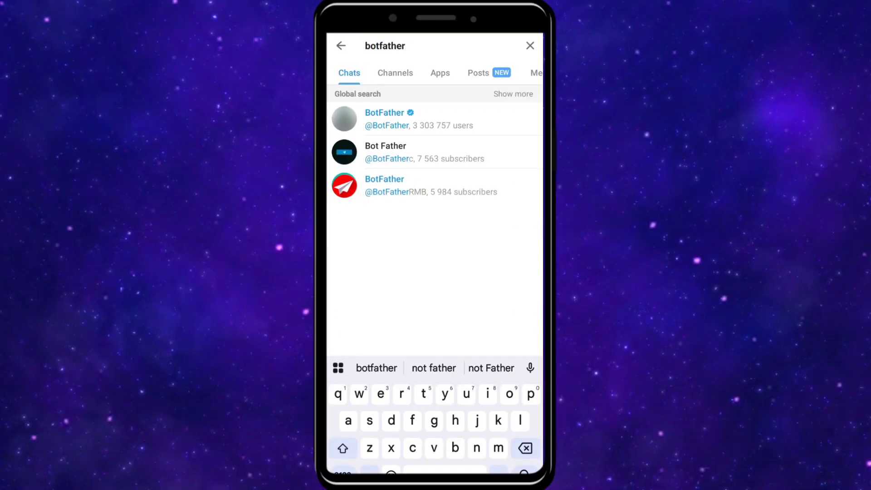
click(384, 118)
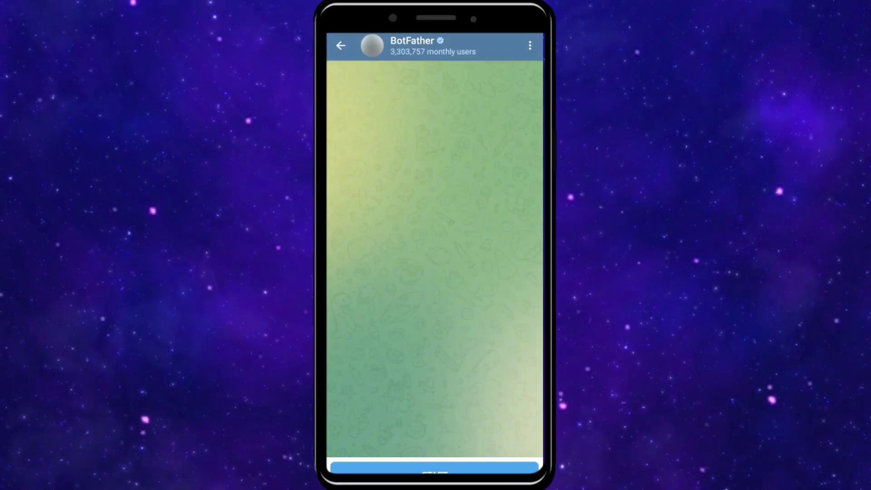
click(433, 472)
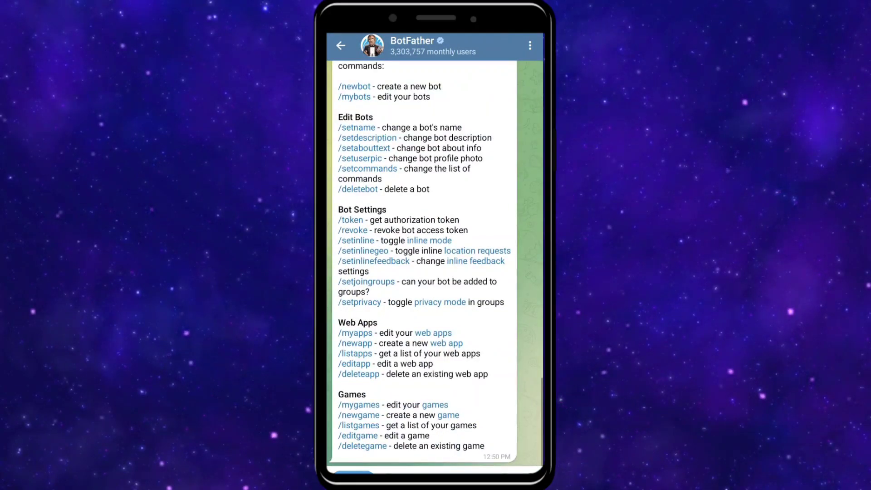
click(422, 342)
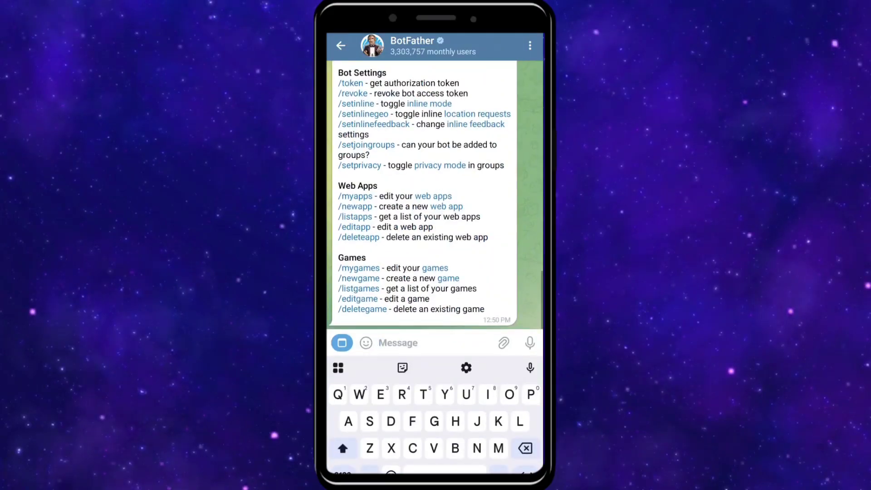
Send /newbot to BotFather and give the new bot the name 'Bot token'.
text(/newbot)
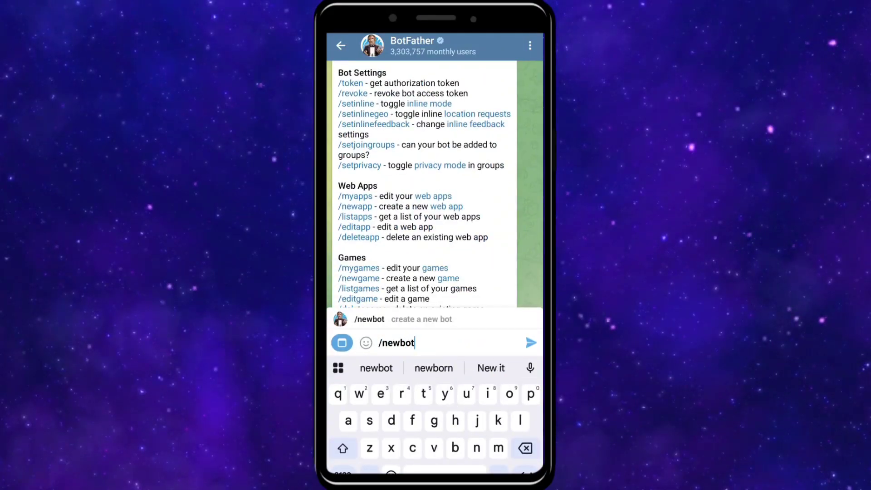
click(530, 343)
text(Bot tok)
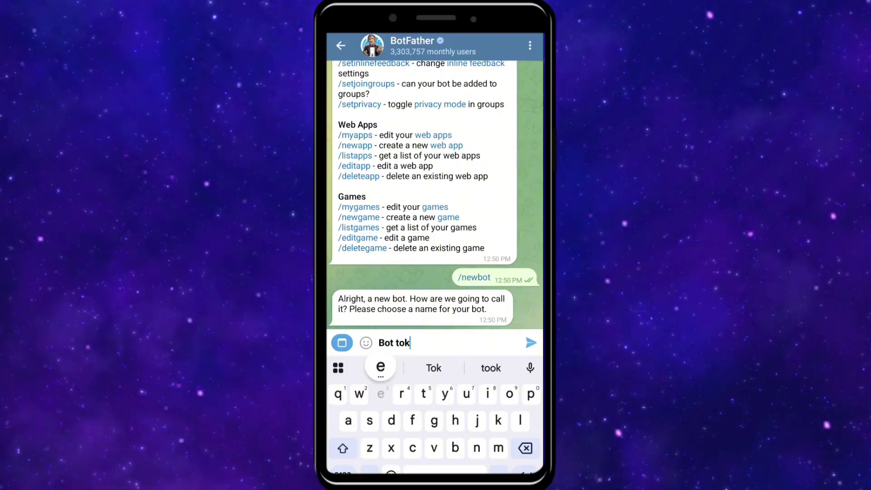
click(528, 342)
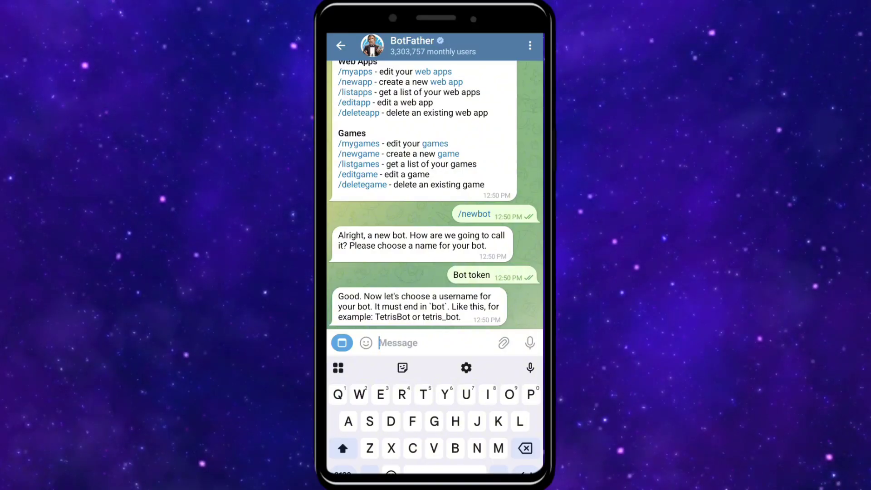
Submit the usernames Token_bot and Tokenbott, which BotFather rejects.
text(Bot)
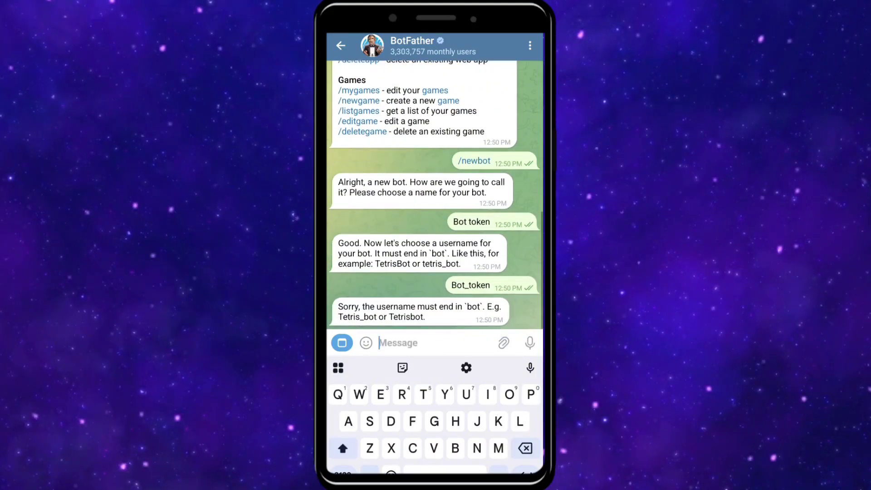
text(Tonek)
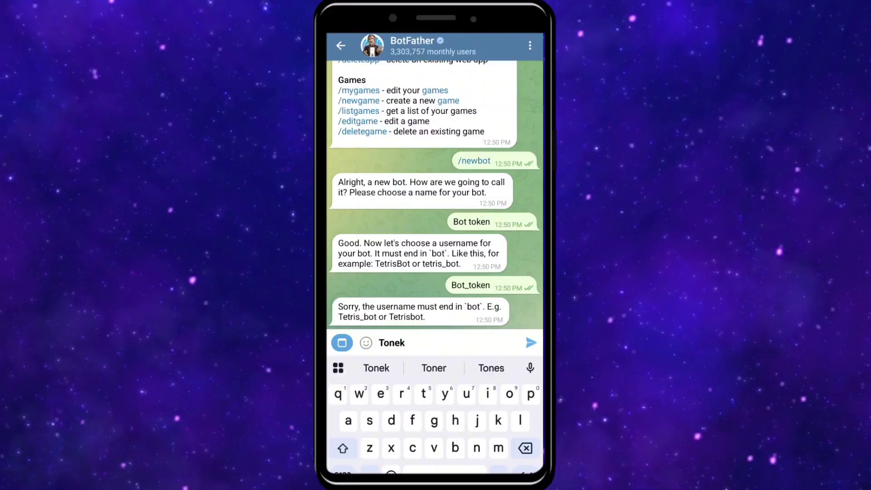
click(528, 342)
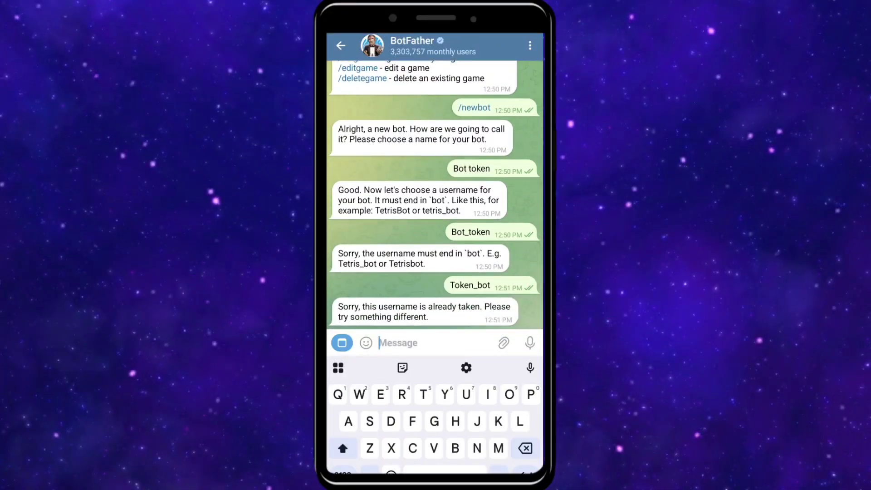
text(Token o)
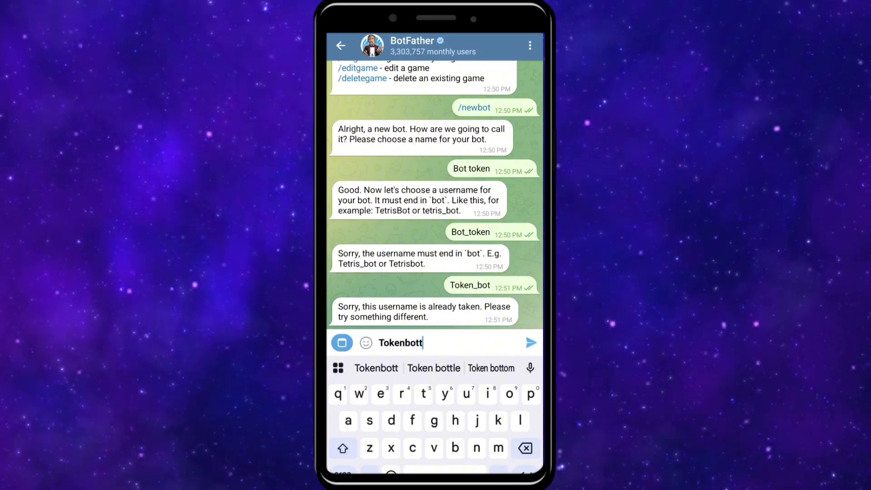
click(528, 342)
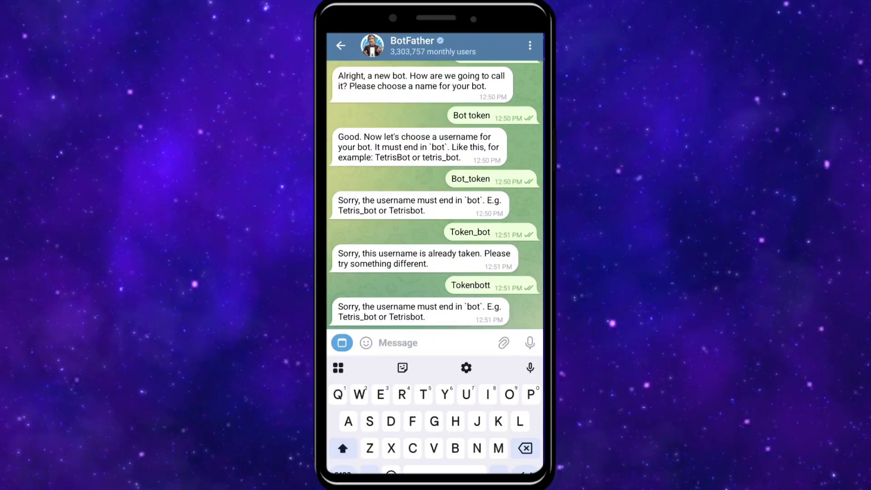
Try token2bot, then submit Token_67bot, which BotFather accepts with the HTTP API token.
text(token)
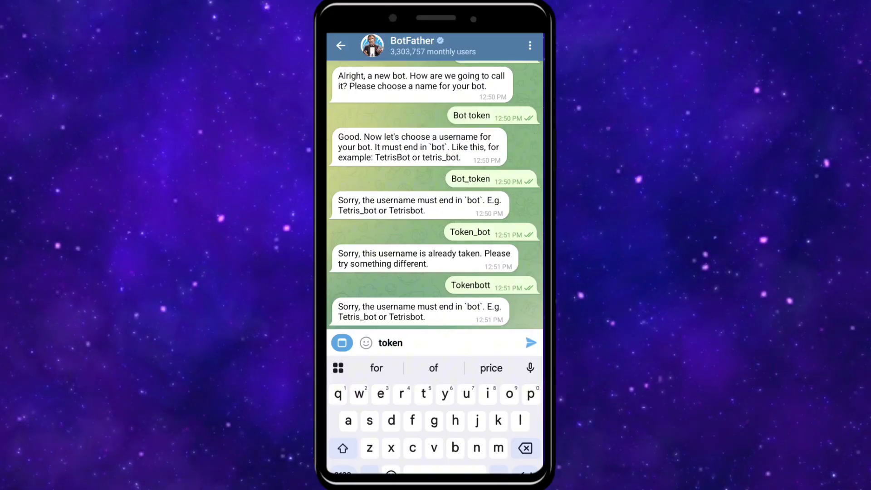
click(530, 342)
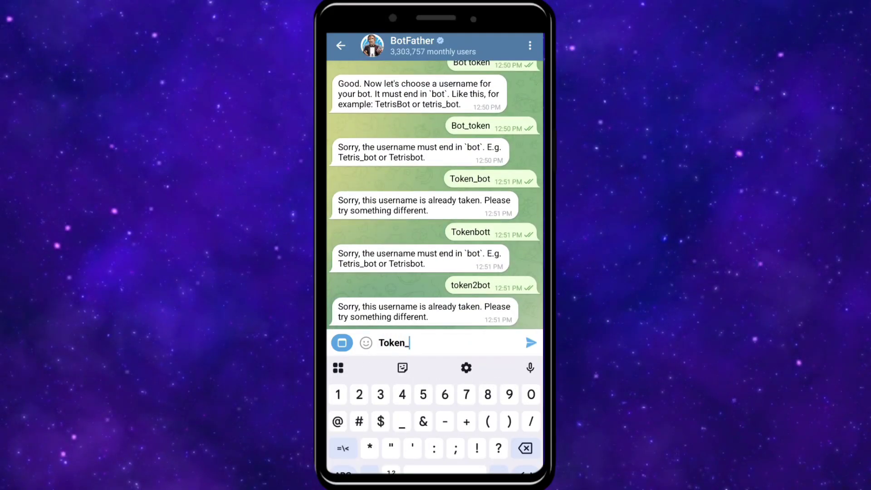
click(530, 342)
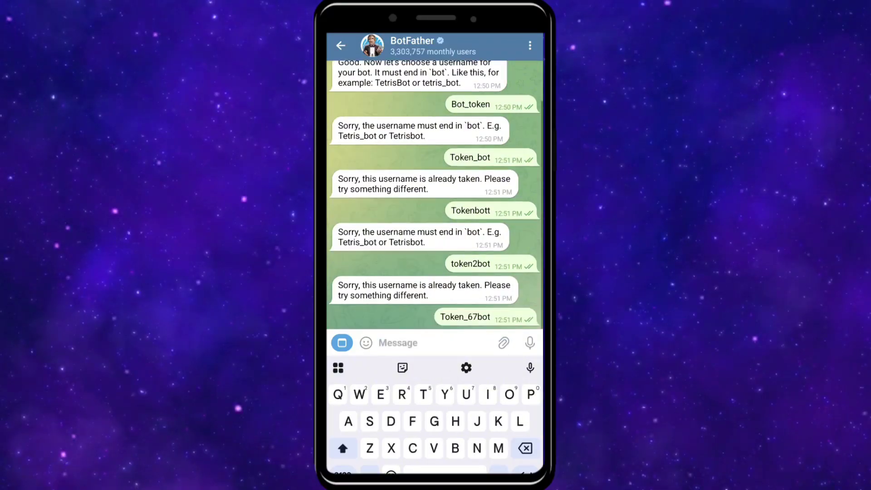
scroll(down, 3)
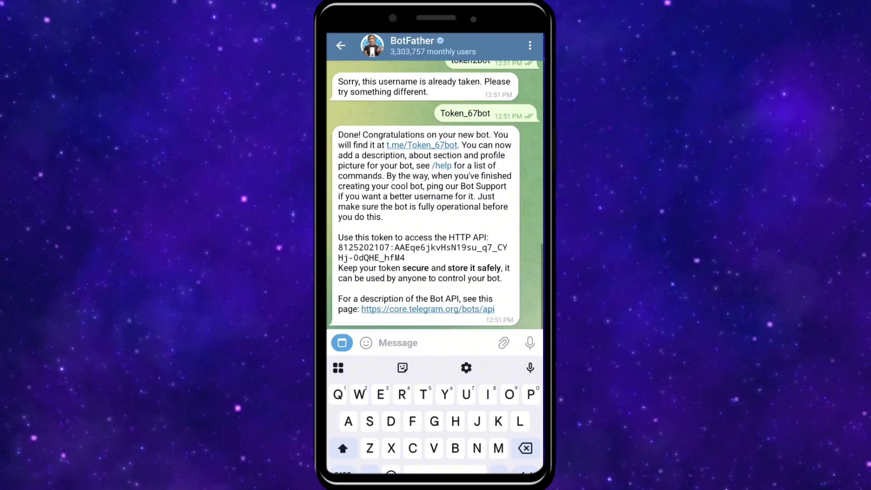